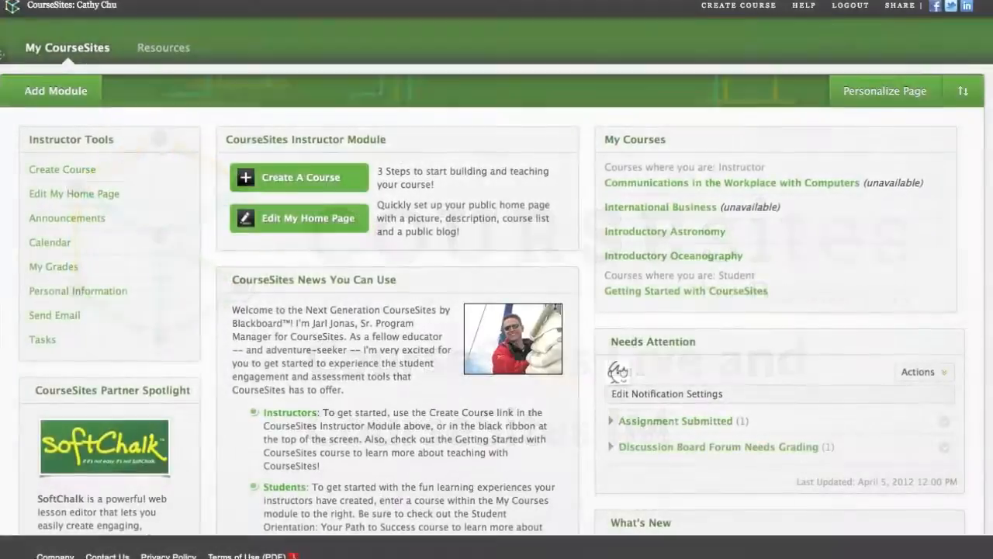
Open Introductory Astronomy from My Courses and browse its Tools list
{"action": "scroll", "scroll_direction": "down", "scroll_amount": 3}
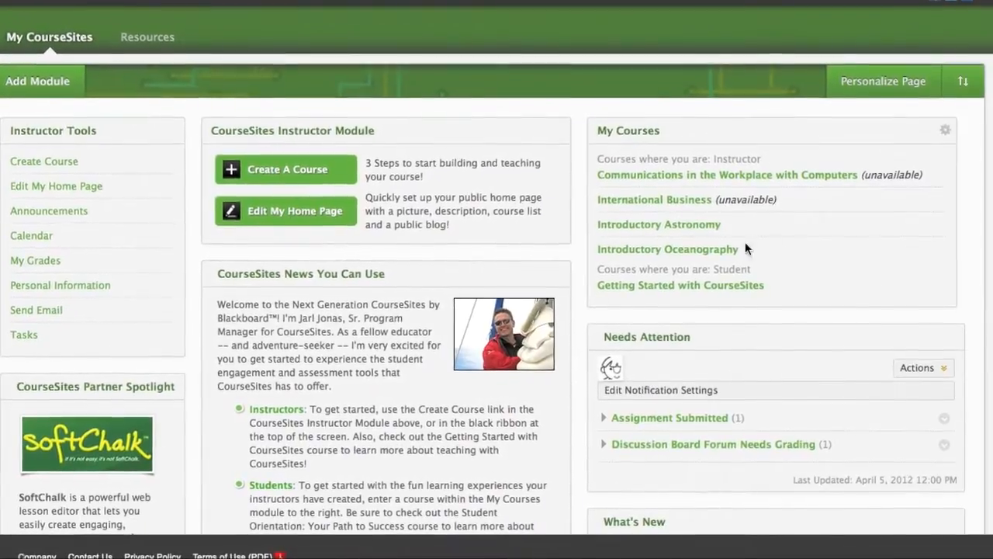
{"action": "left_click", "coordinate": [659, 224]}
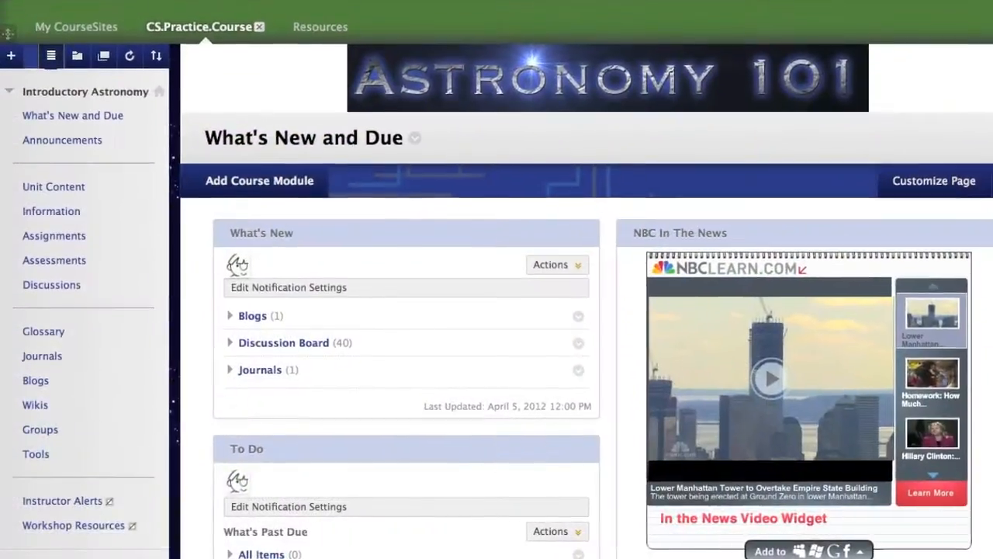
{"action": "scroll", "scroll_direction": "down", "scroll_amount": 3}
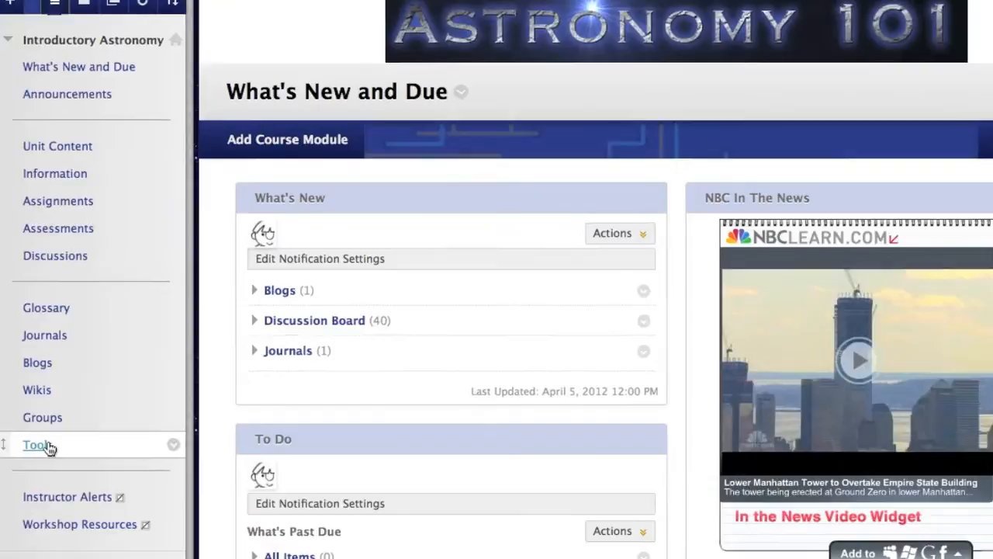
{"action": "left_click", "coordinate": [35, 444]}
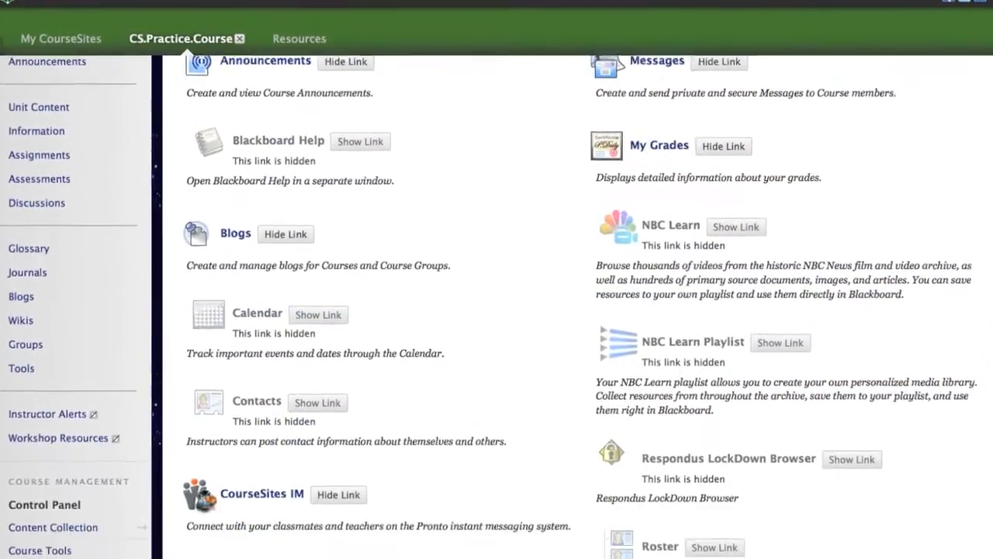
{"action": "scroll", "scroll_direction": "down", "scroll_amount": 3}
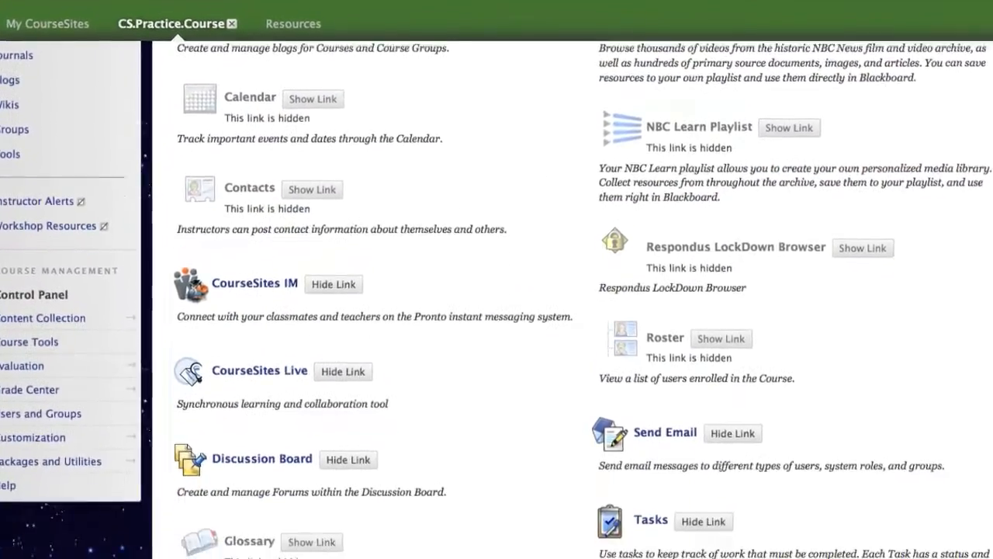
{"action": "scroll", "scroll_direction": "down", "scroll_amount": 3}
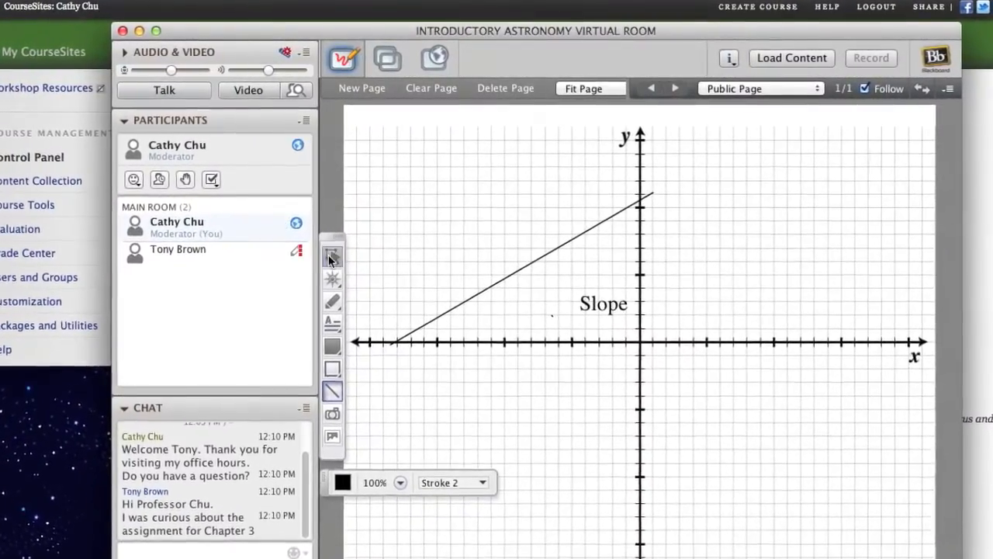
Select the slope line on the whiteboard and pick a stroke width for it
{"action": "left_click", "coordinate": [481, 482]}
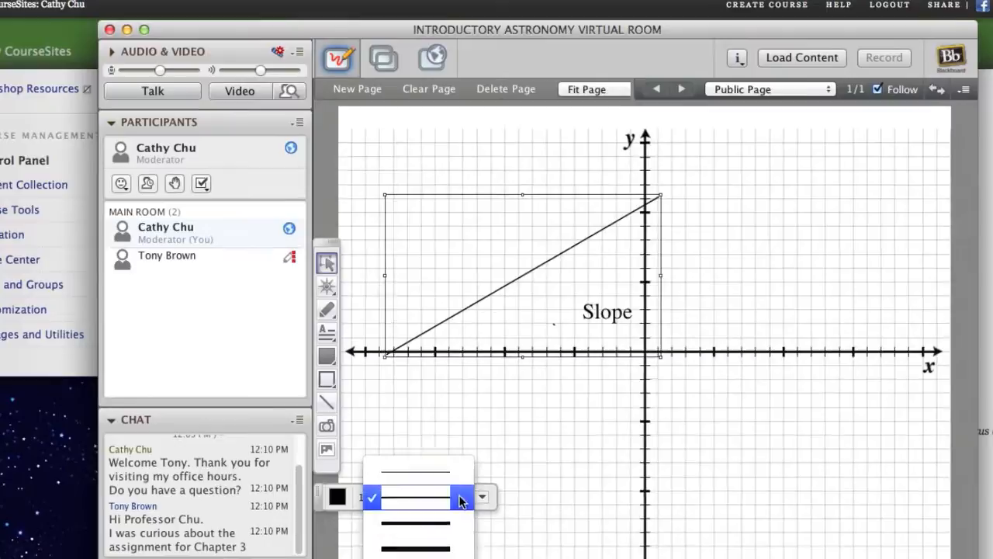
{"action": "left_click", "coordinate": [432, 58]}
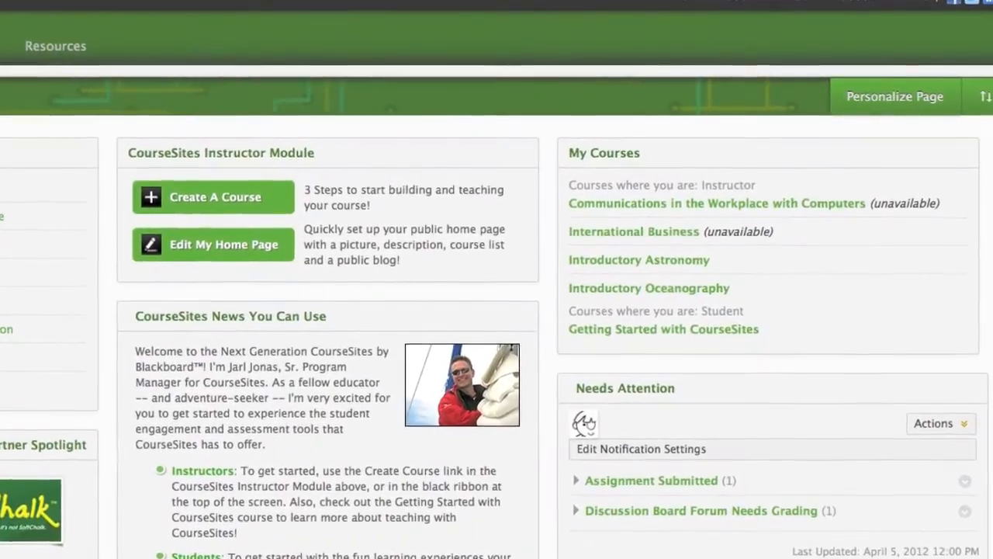
{"action": "type", "text": "Will all of the ch"}
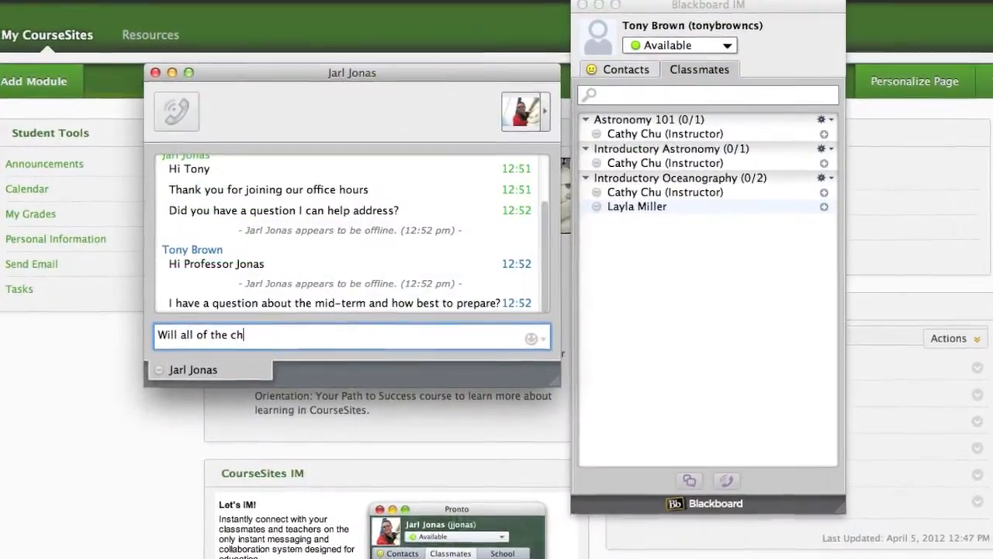